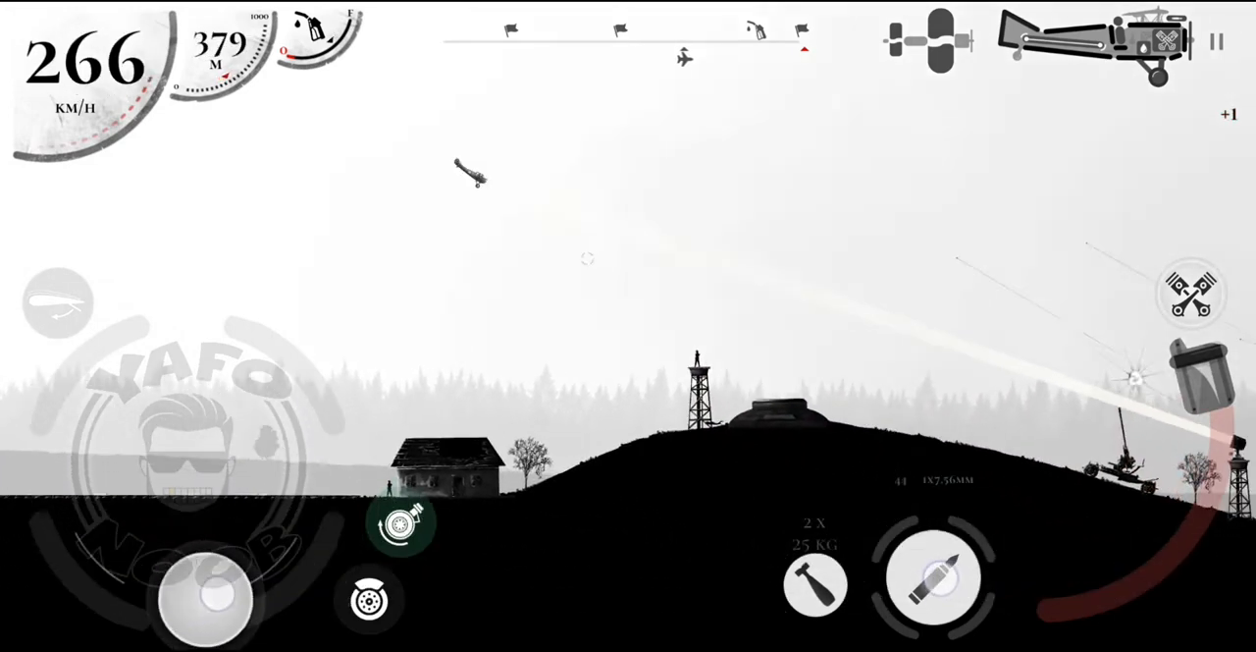
Dive the SPAD S.VII toward the anti-aircraft guns on the hill and strafe them
left_click_drag(207, 598, 314, 442)
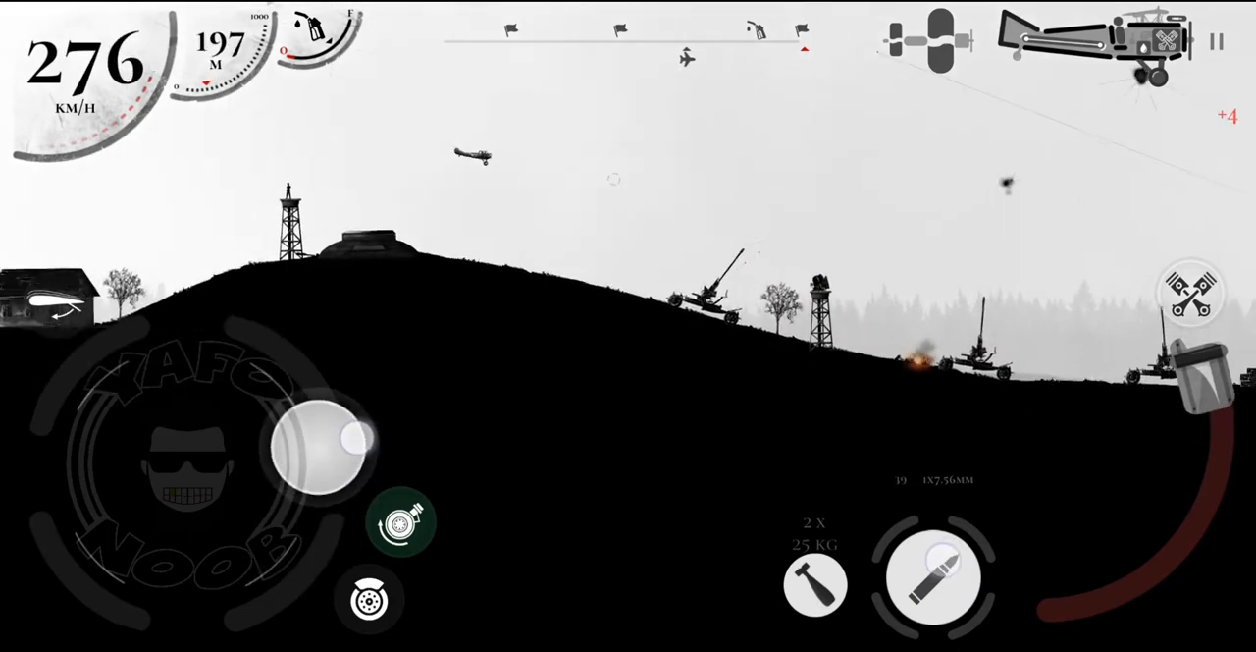
left_click(816, 582)
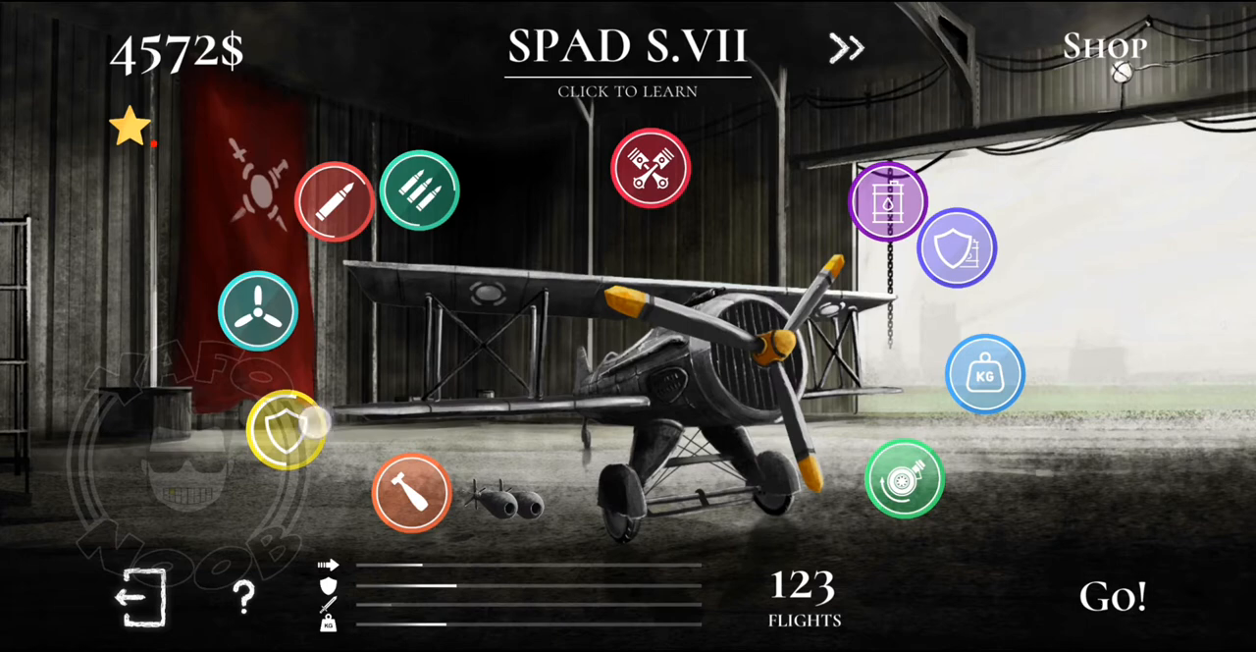
Buy an armor upgrade, raising SPAD S.VII protection to 62.5% and leaving 4252$
left_click(956, 247)
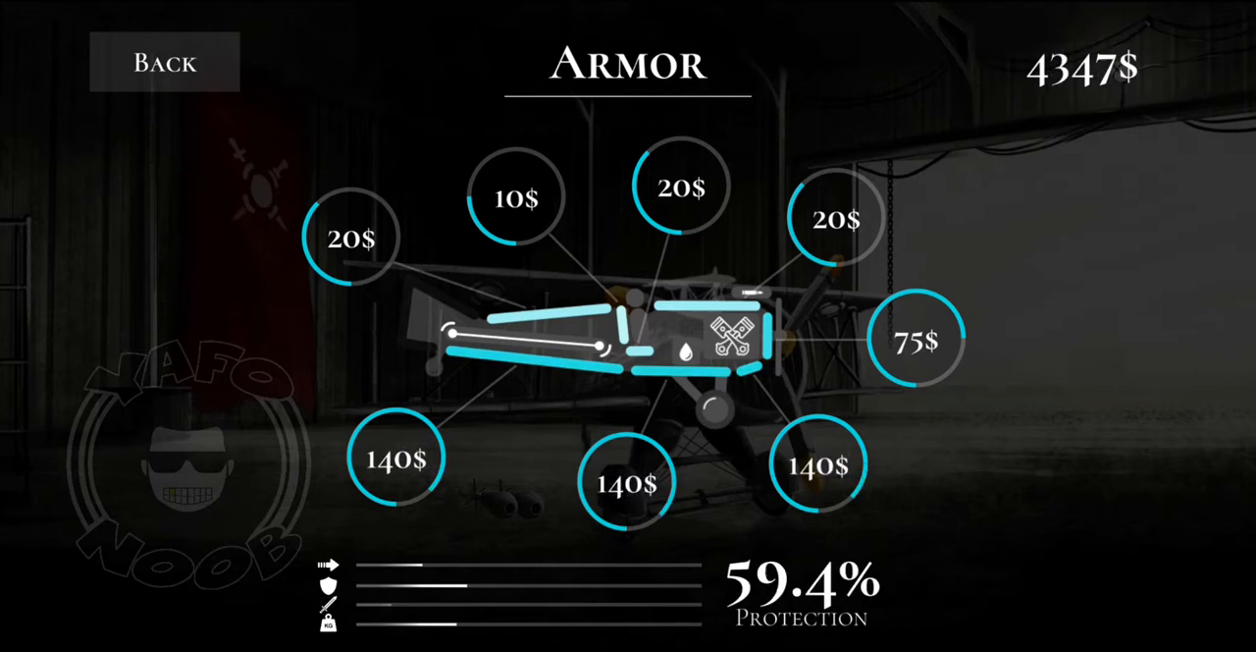
left_click(916, 341)
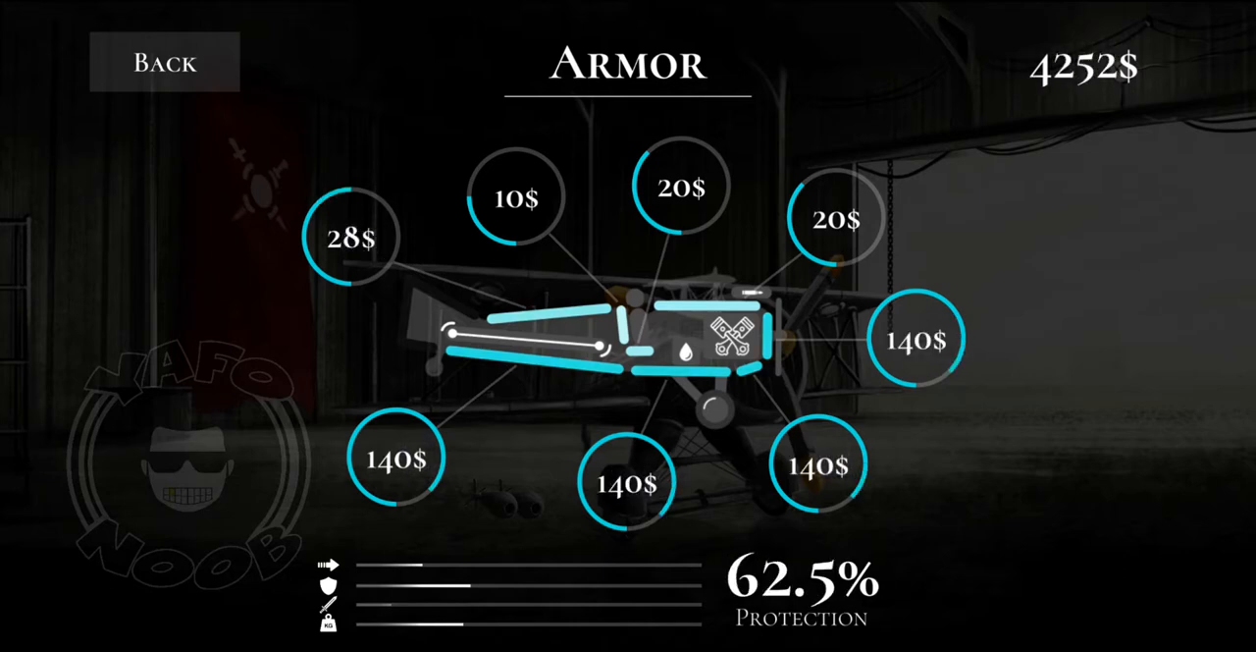
left_click(163, 62)
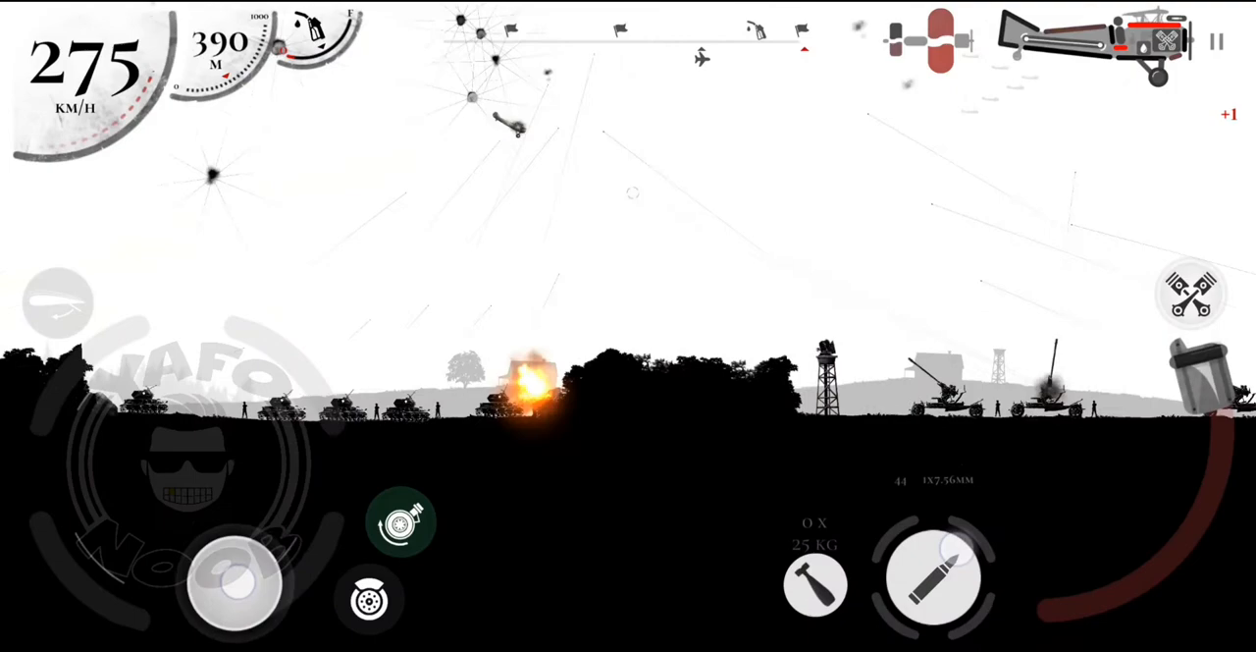
Steer the SPAD over the tank column to attack it
left_click_drag(238, 584, 324, 461)
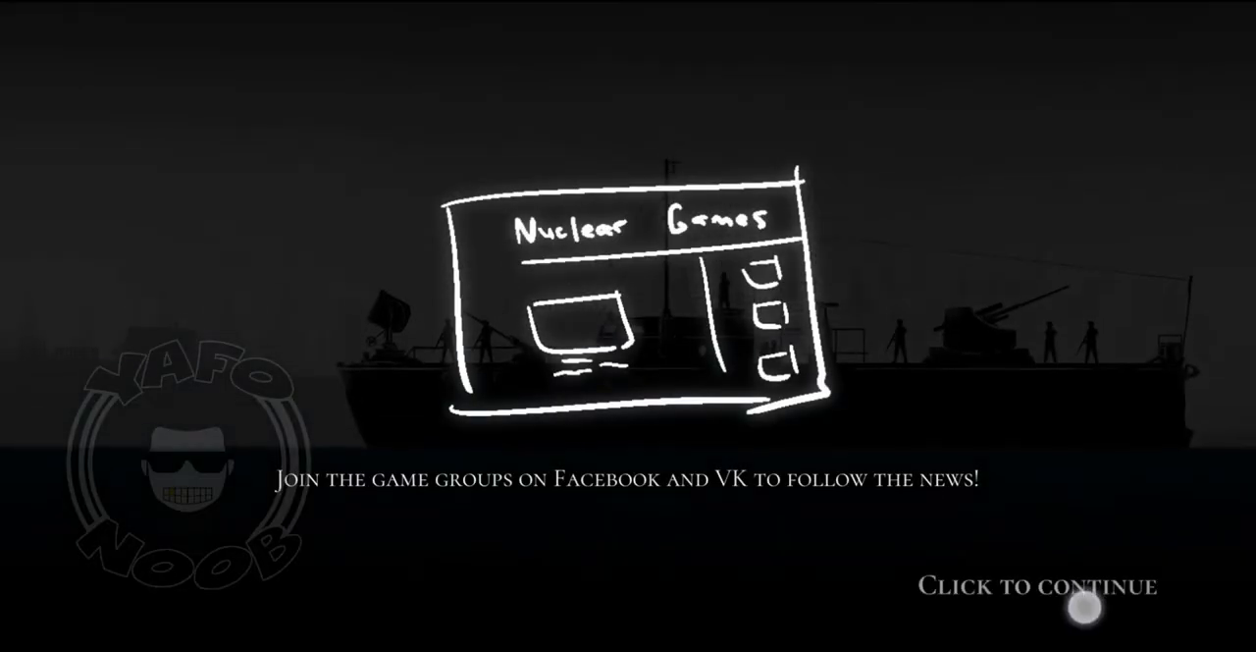
Dismiss the loading tip screen to start the next mission
left_click(1084, 609)
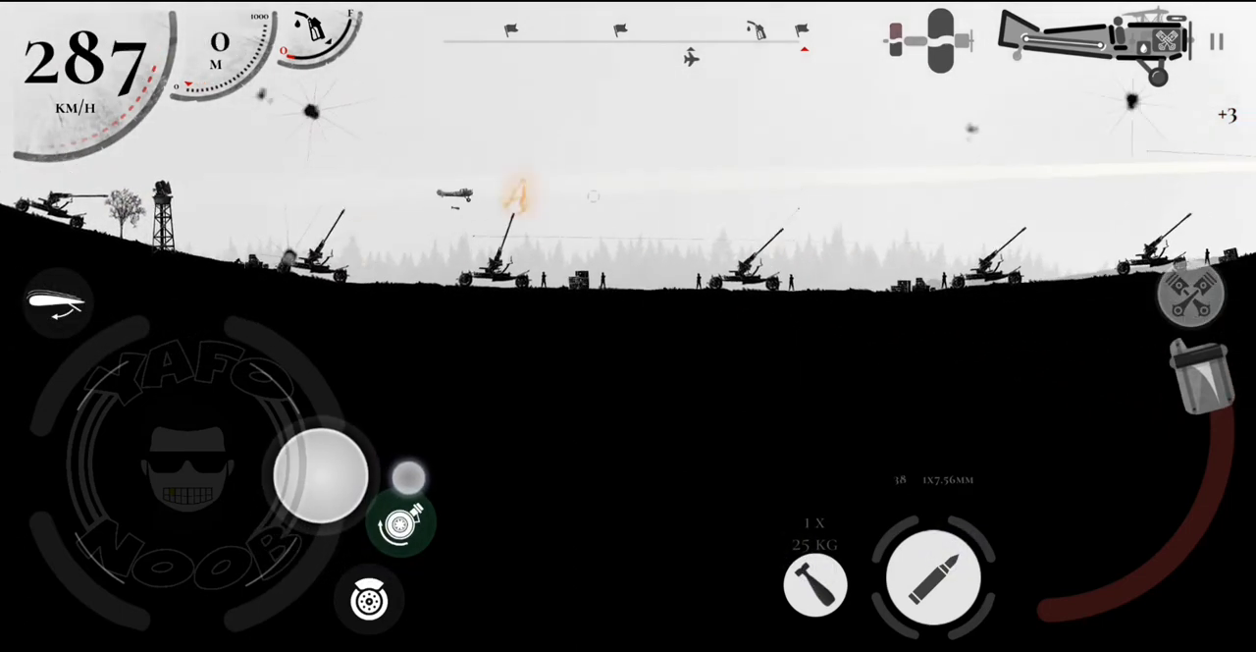
Boost speed, touch down and roll the SPAD along the runway at 135 km/h
left_click(937, 577)
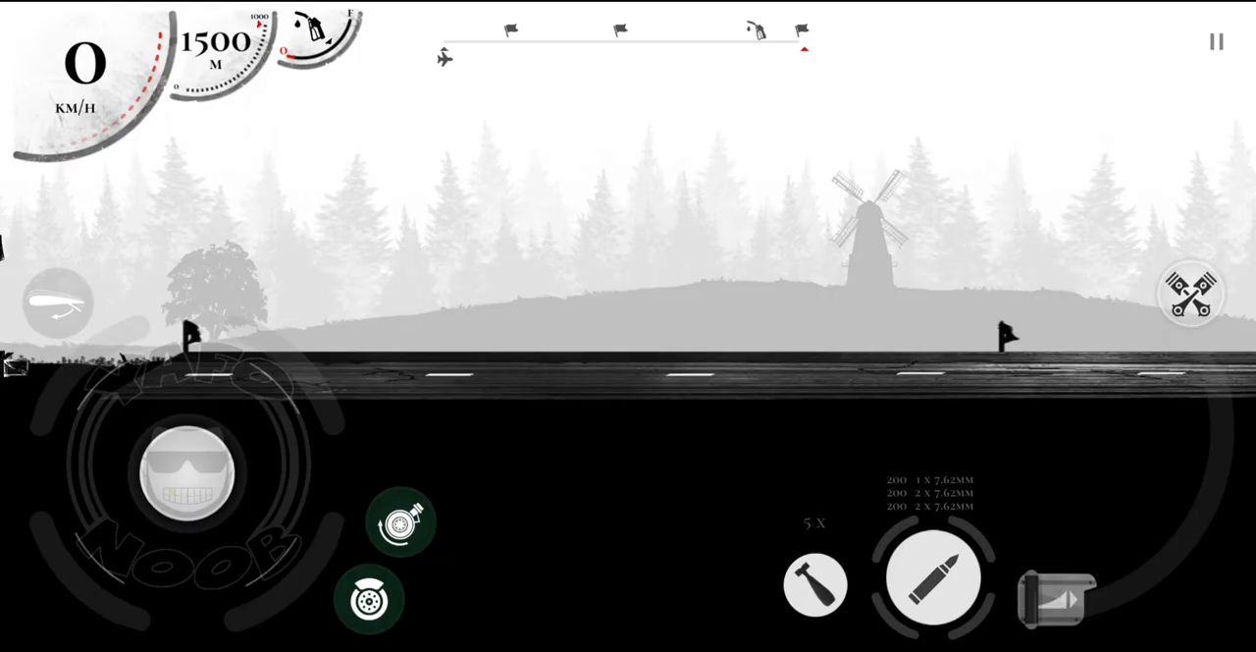
left_click(369, 599)
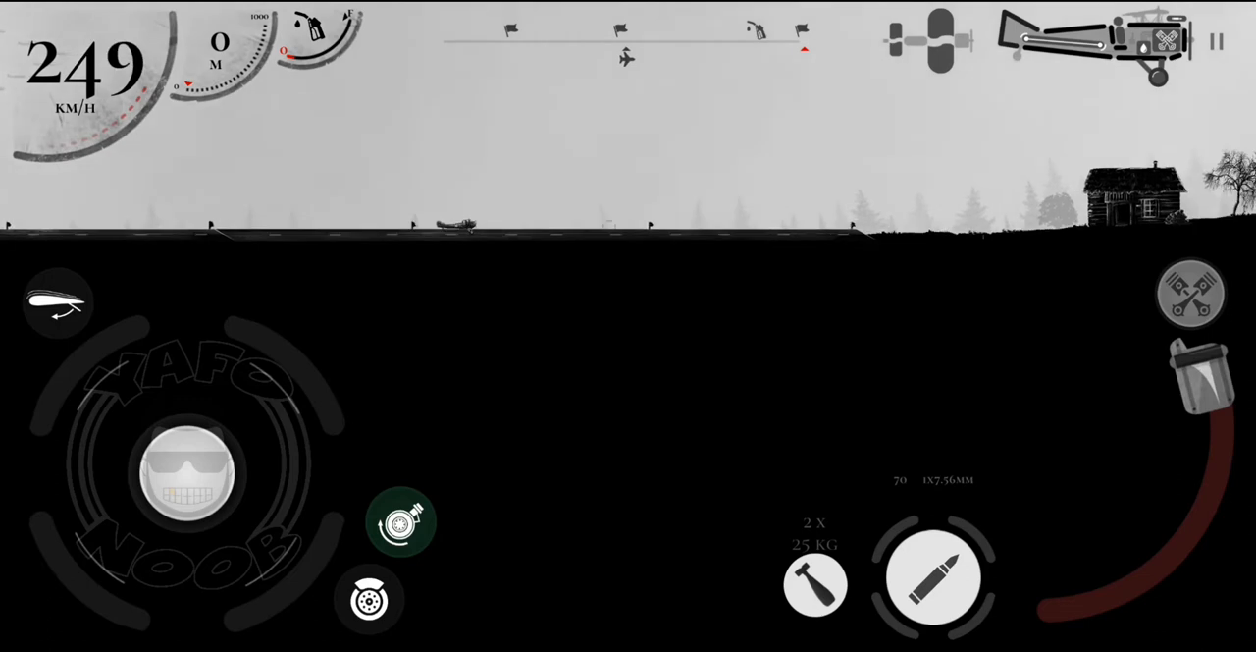
left_click_drag(186, 471, 269, 427)
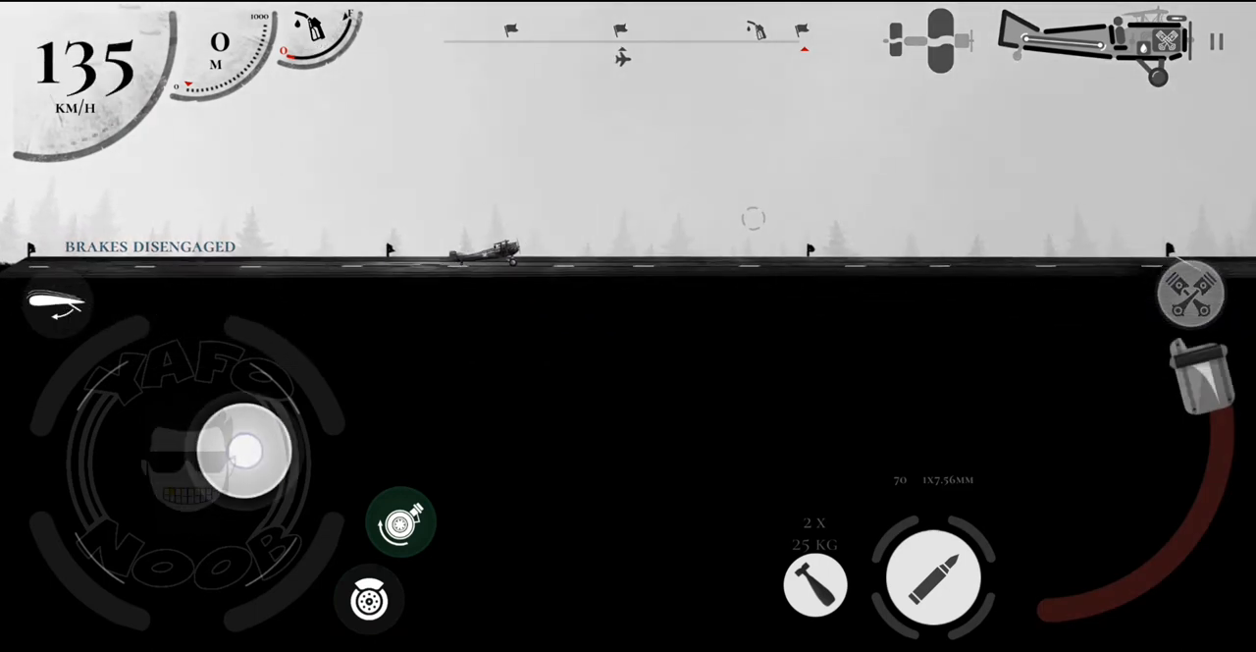
left_click_drag(250, 451, 265, 402)
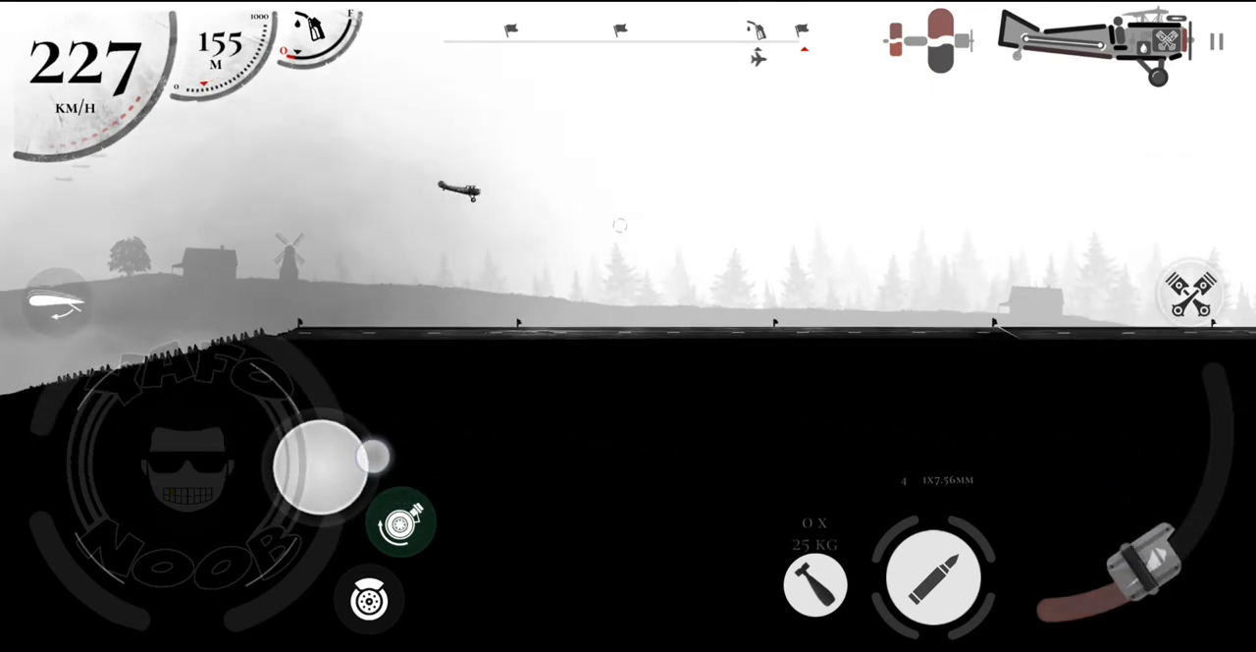
Land, cut power and brake to a stop, then leave the 100$ Results screen
left_click_drag(324, 457, 315, 432)
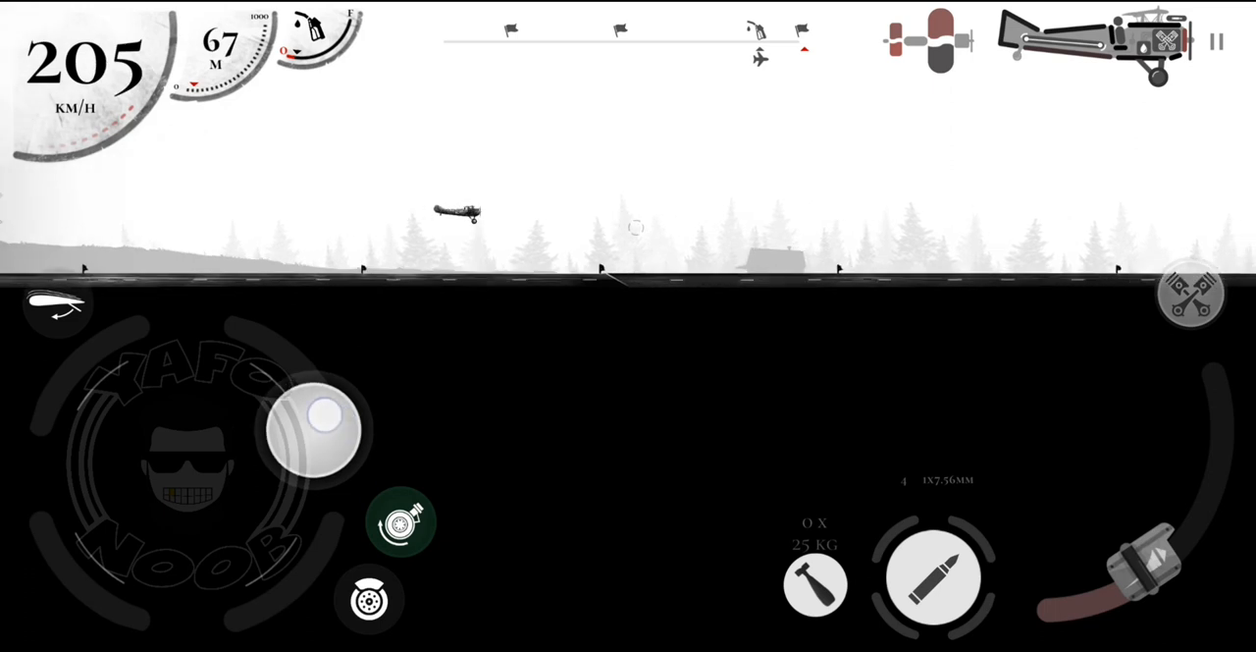
left_click_drag(314, 427, 280, 393)
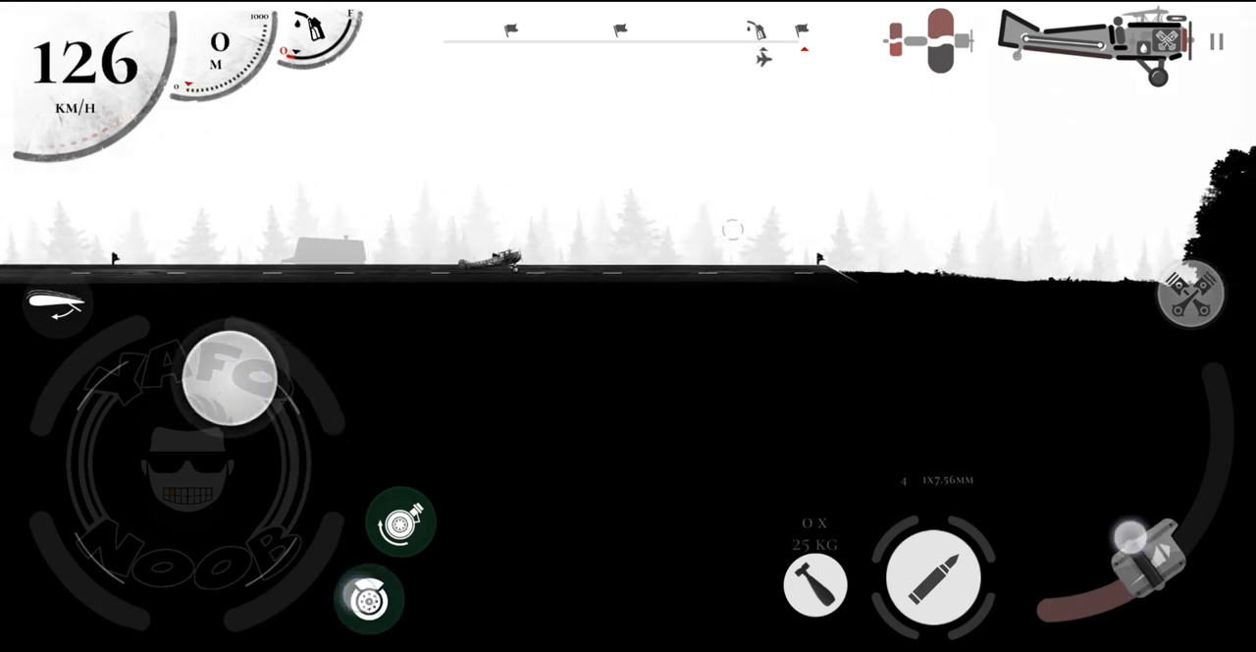
left_click(369, 599)
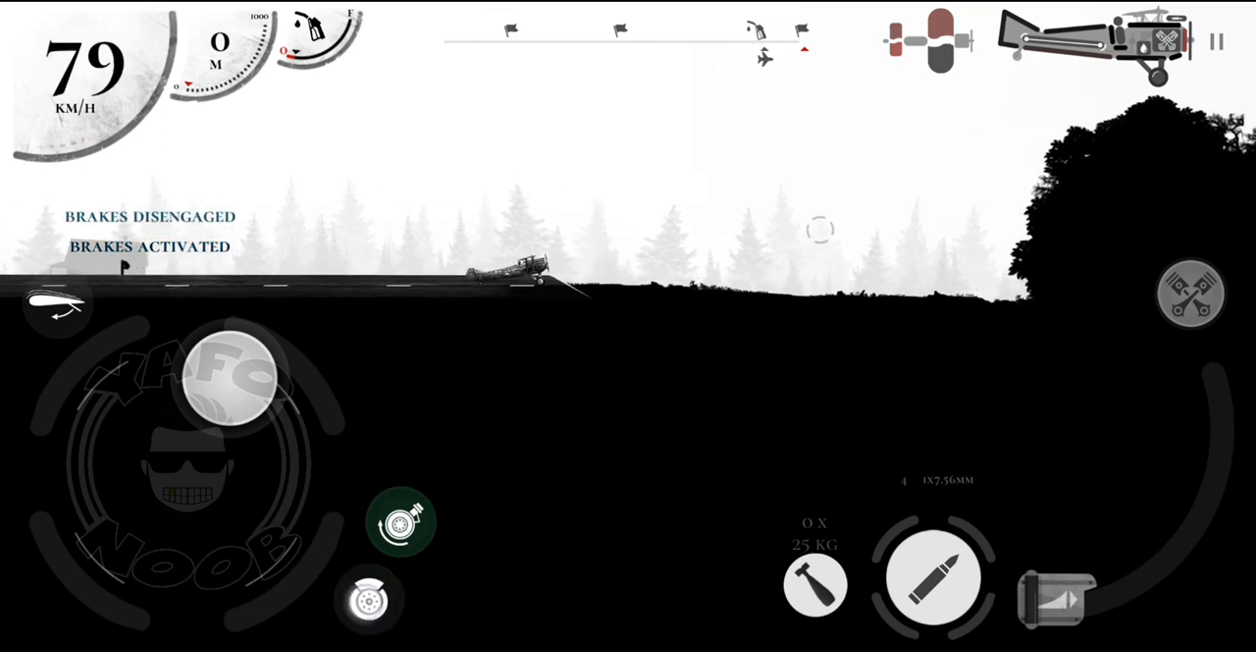
left_click(369, 599)
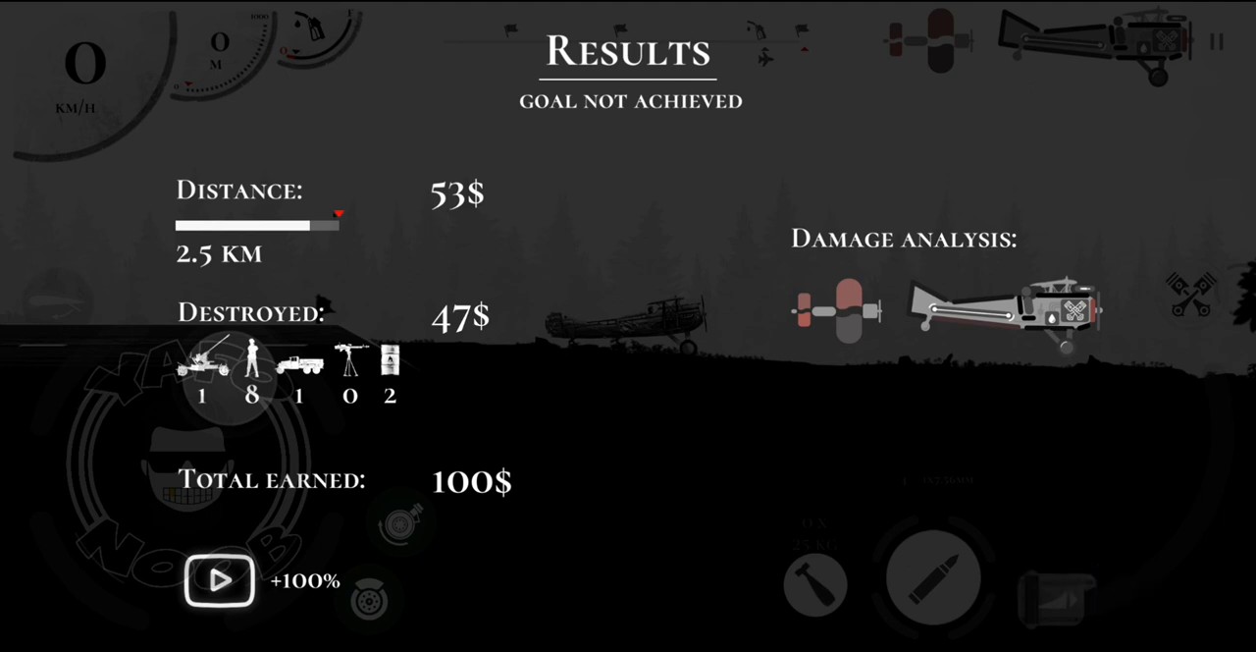
left_click(219, 579)
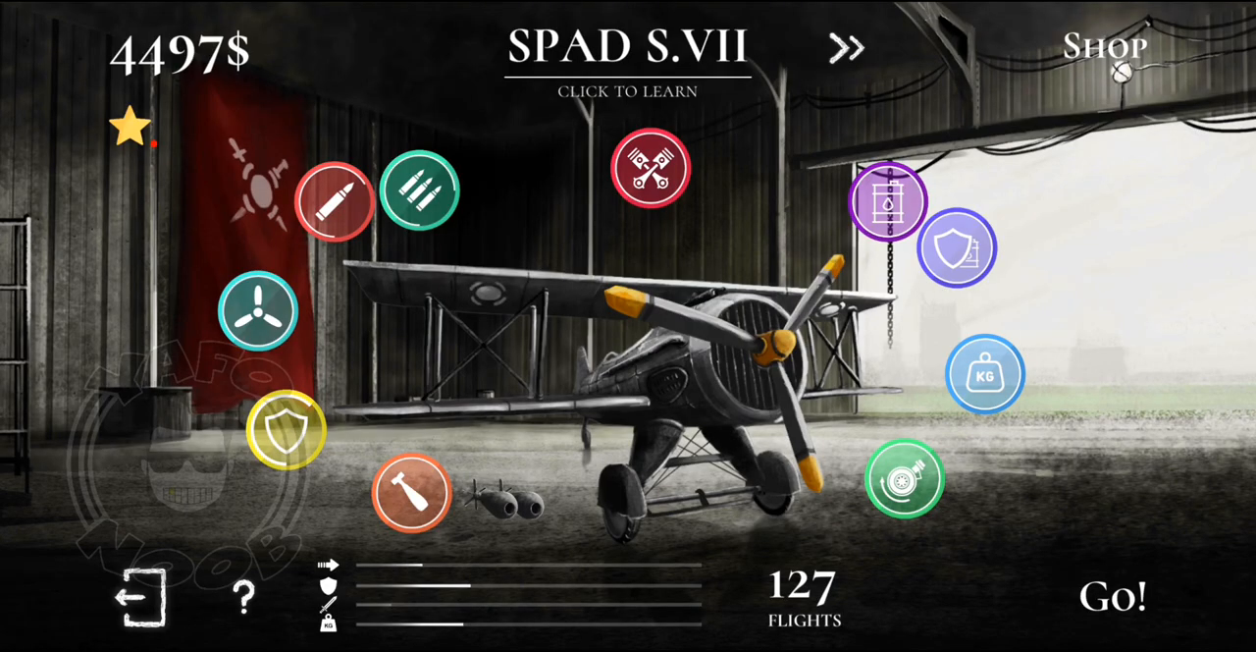